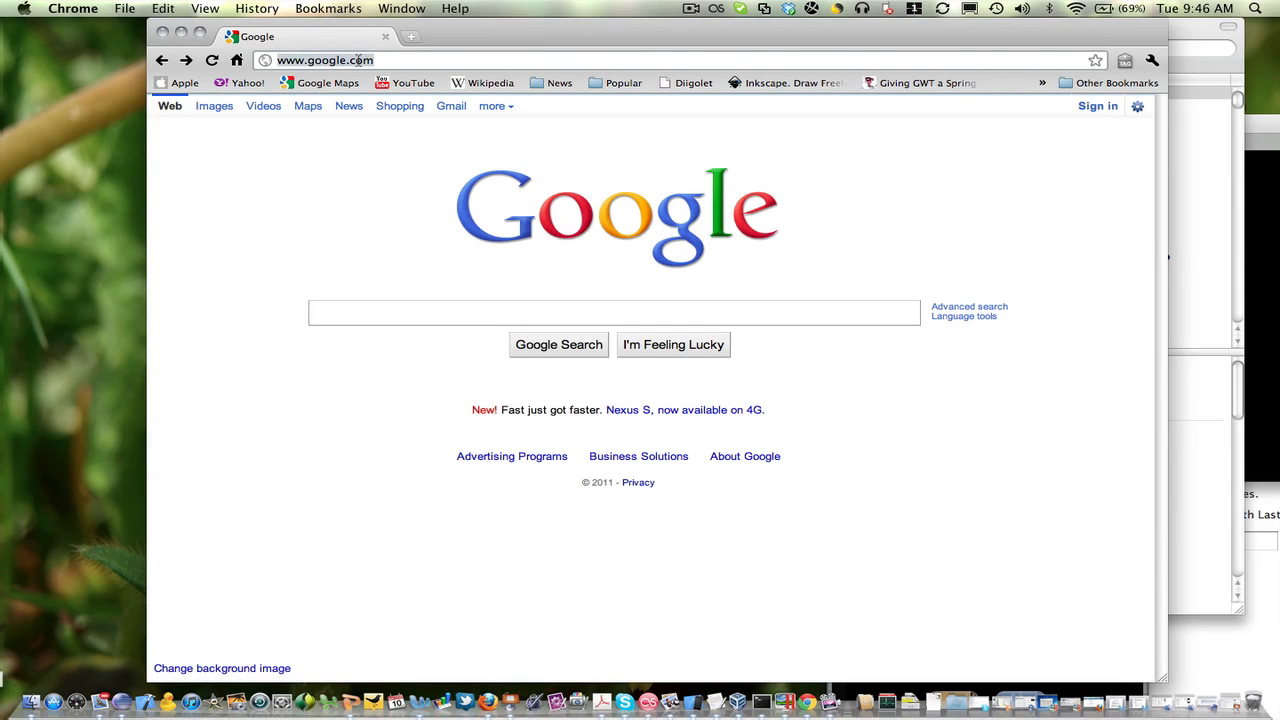
type("www.gvsu.edu")
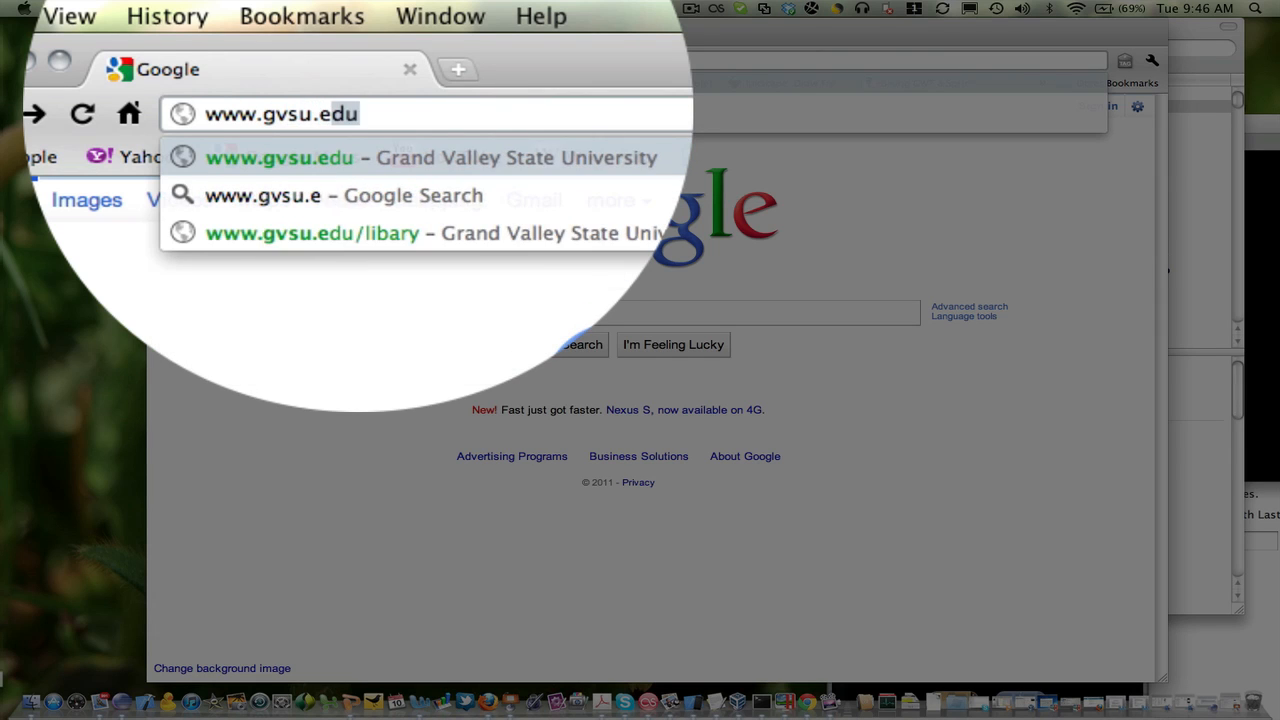
type("/library")
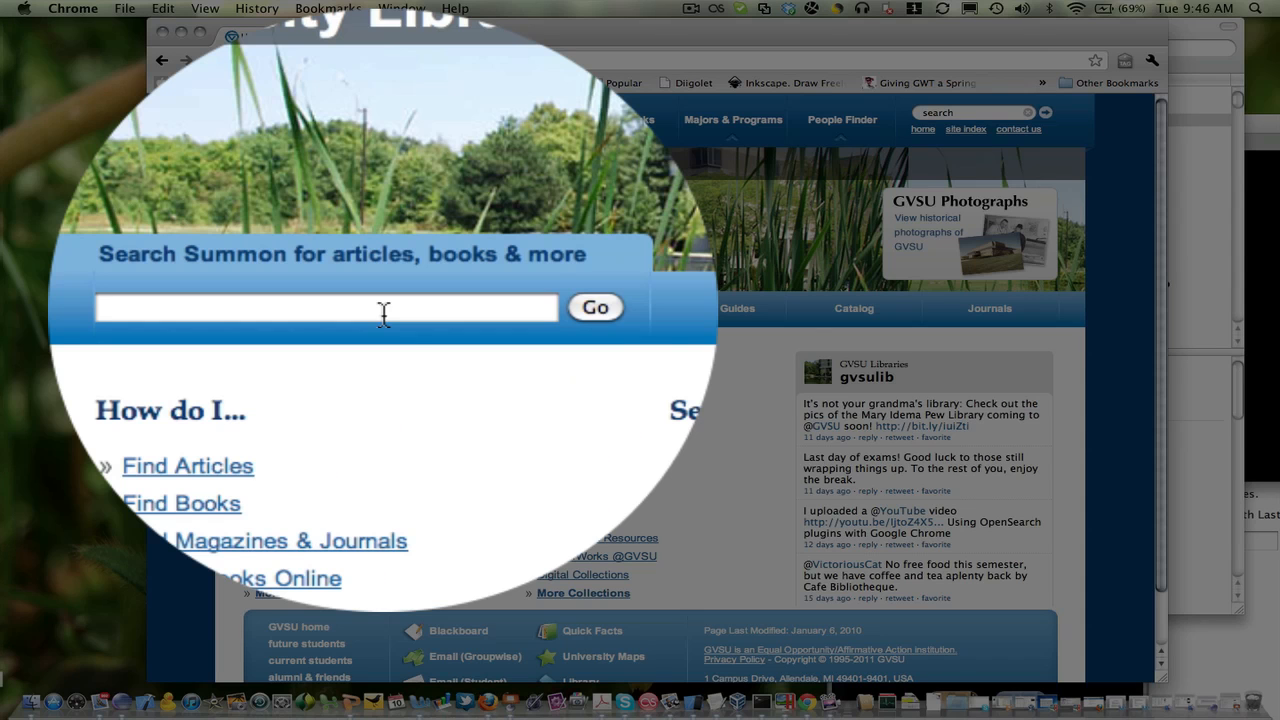
type("safari")
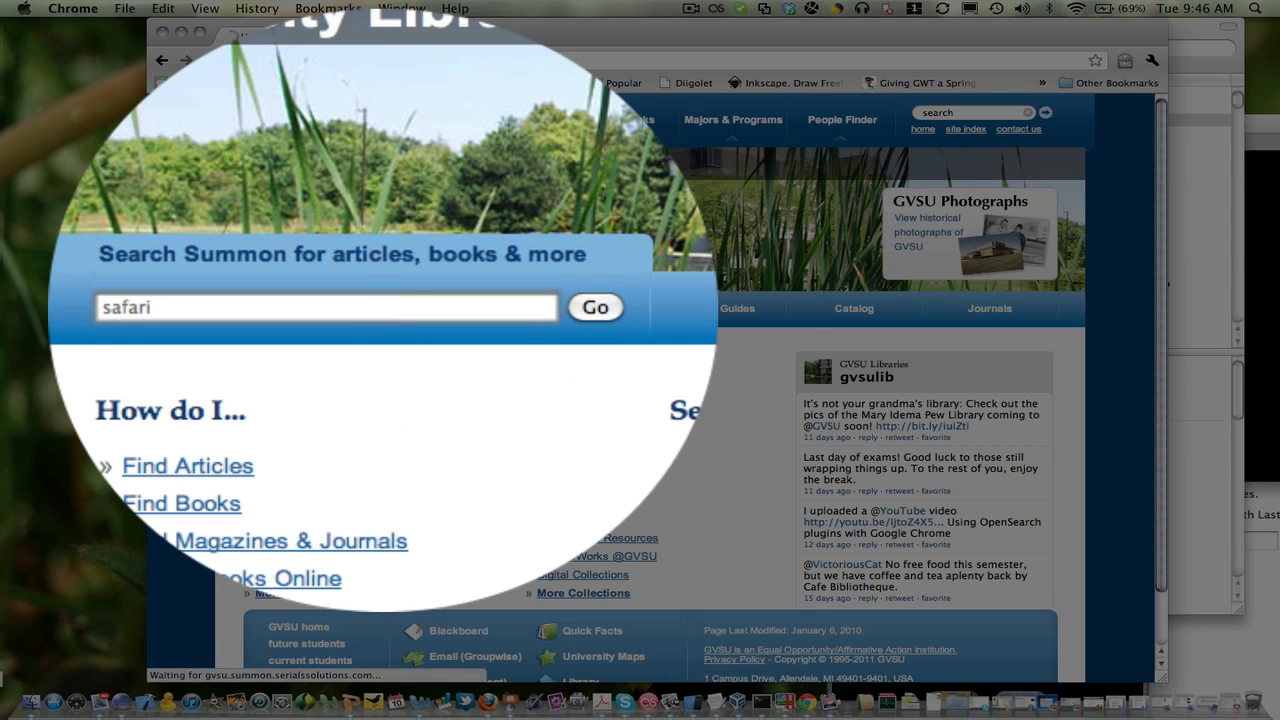
left_click(595, 307)
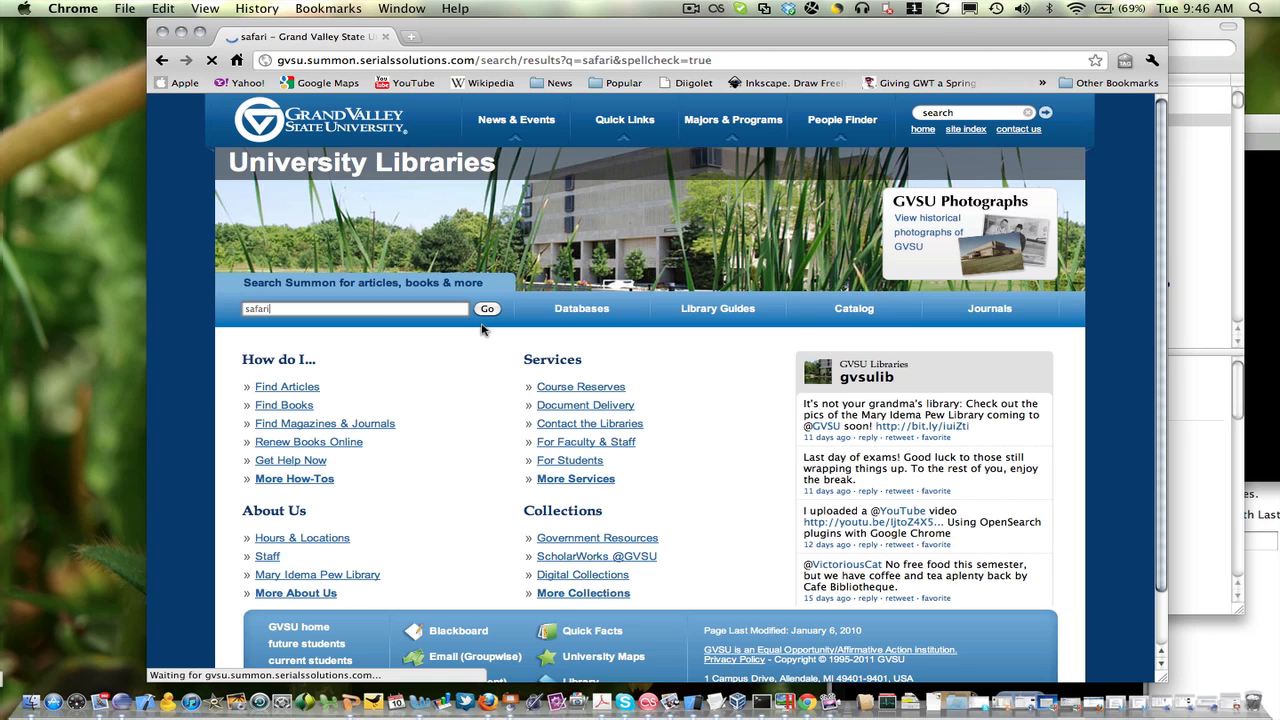
left_click(487, 308)
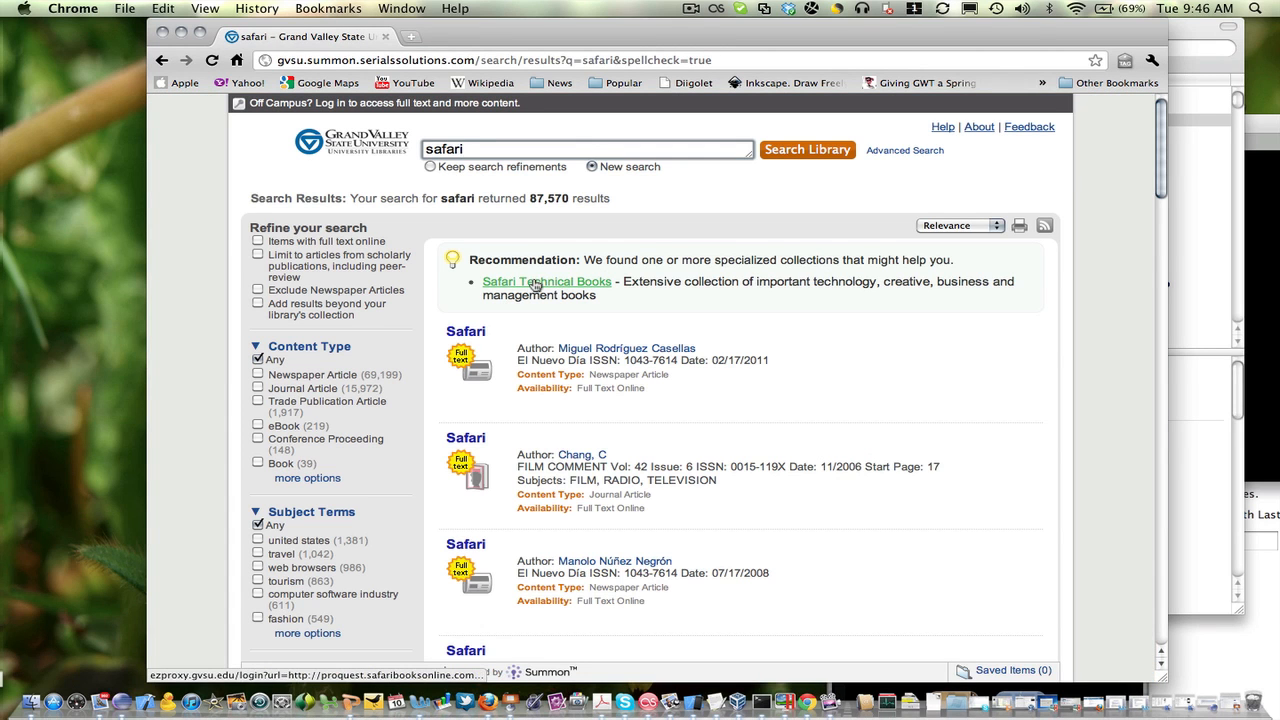
left_click(546, 281)
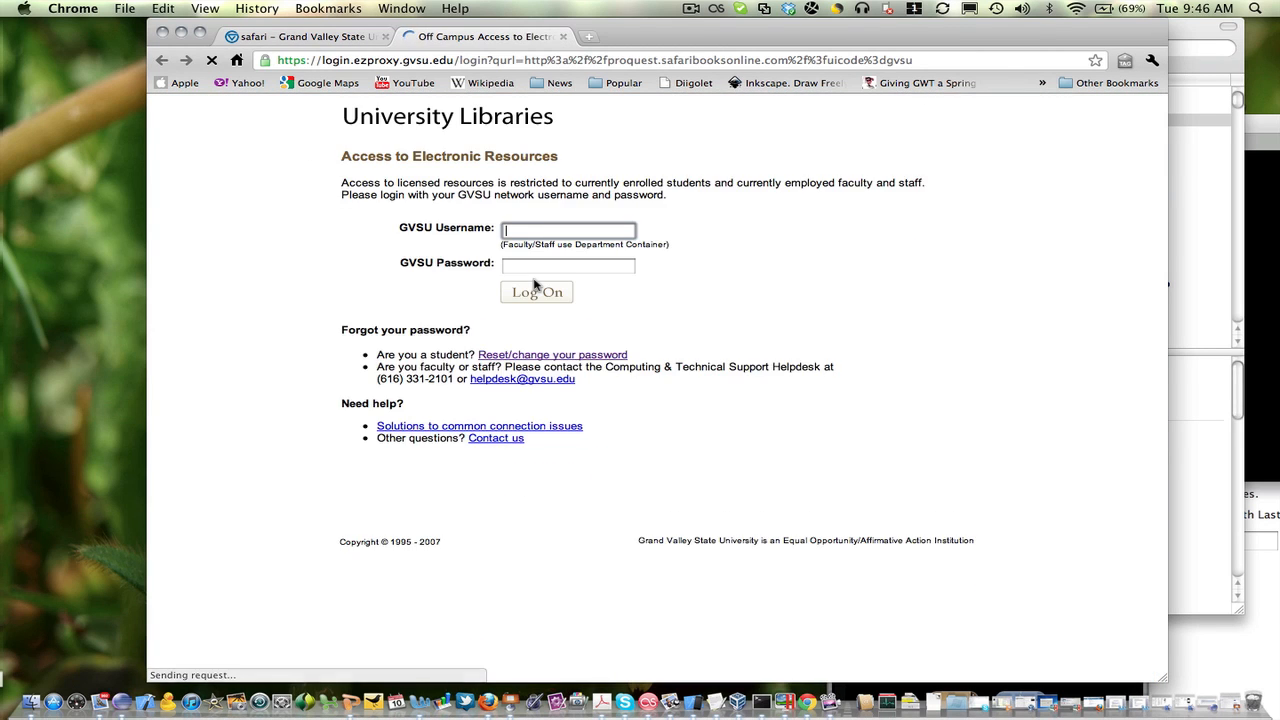
- Autofill the saved credentials and log on through the GVSU EZproxy to Safari Books Online
type("eng")
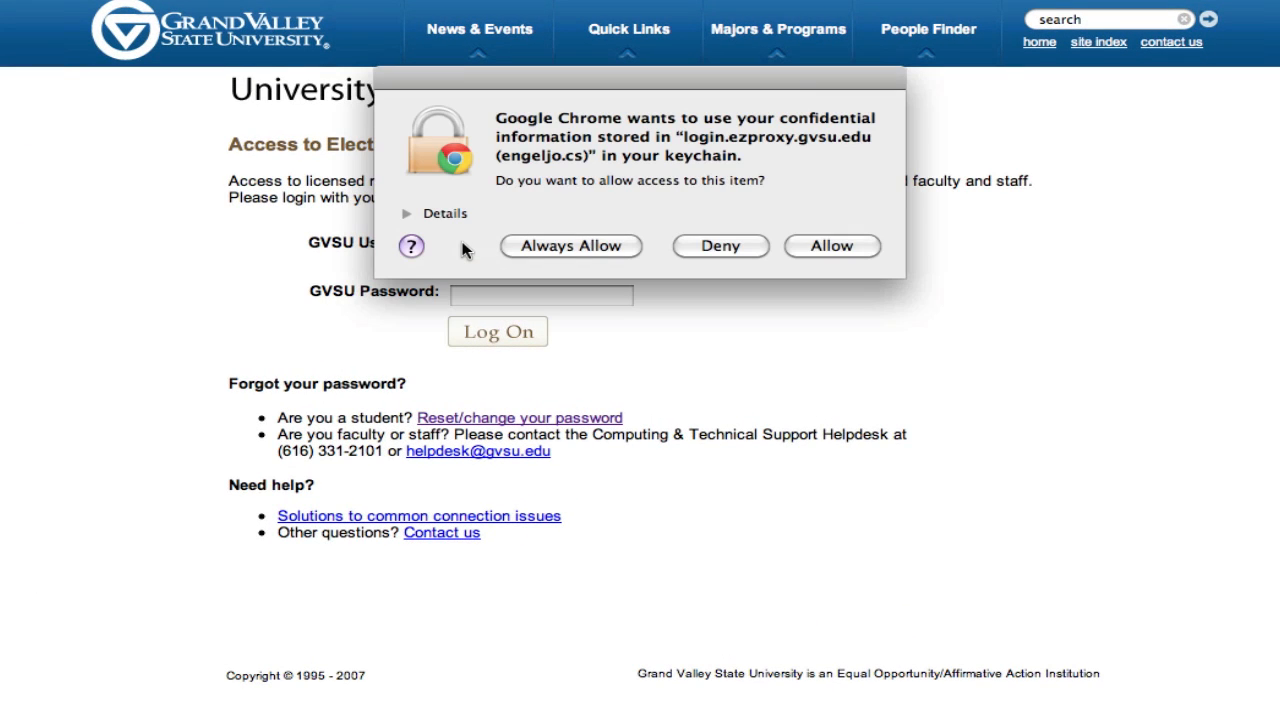
left_click(831, 246)
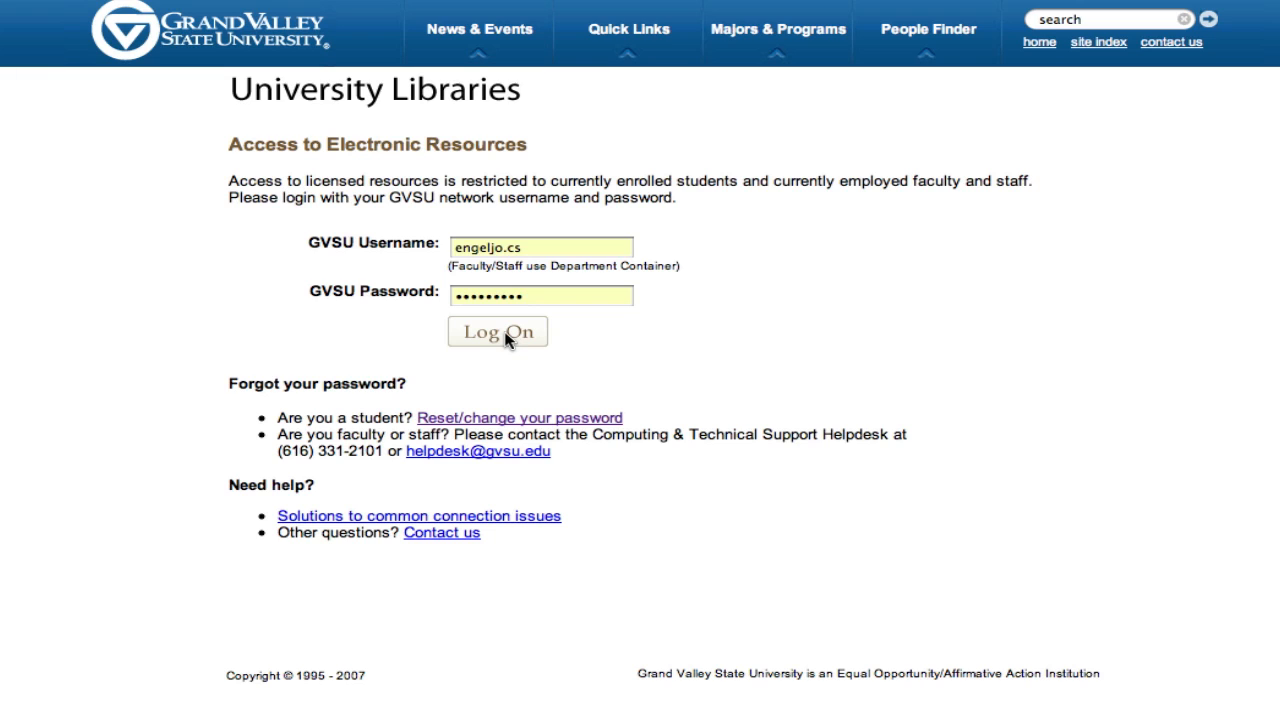
left_click(497, 331)
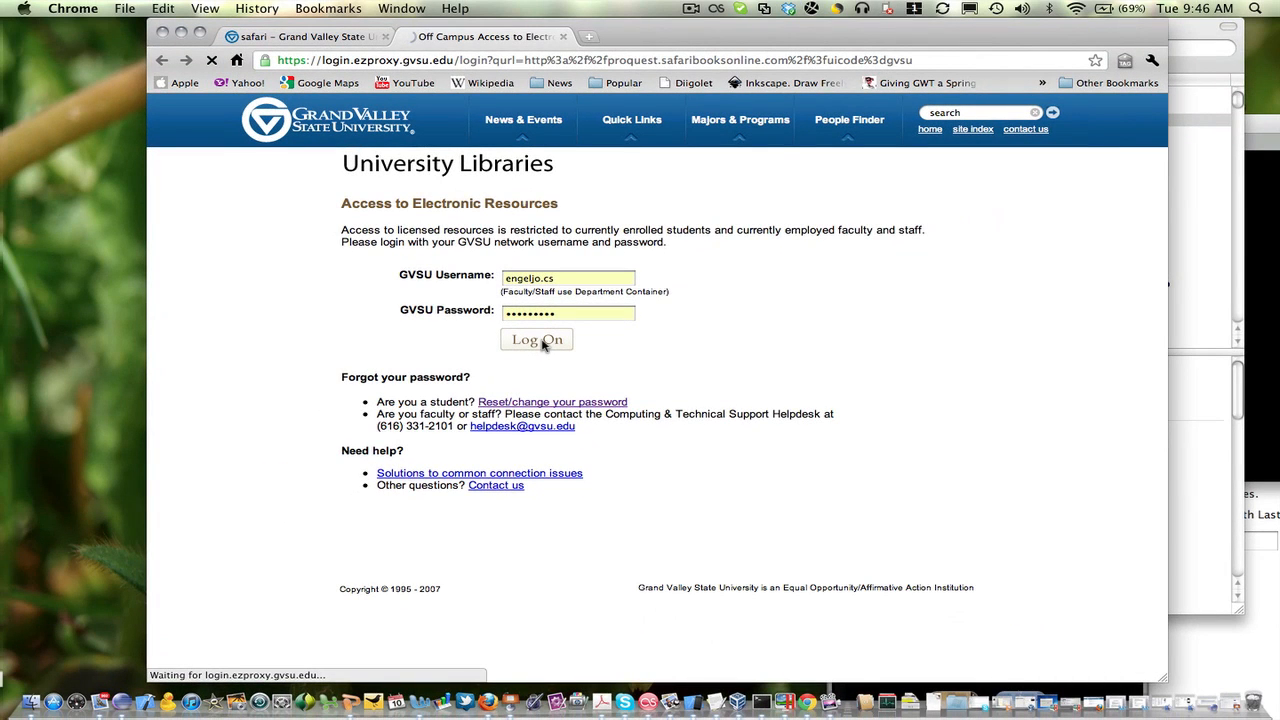
left_click(536, 340)
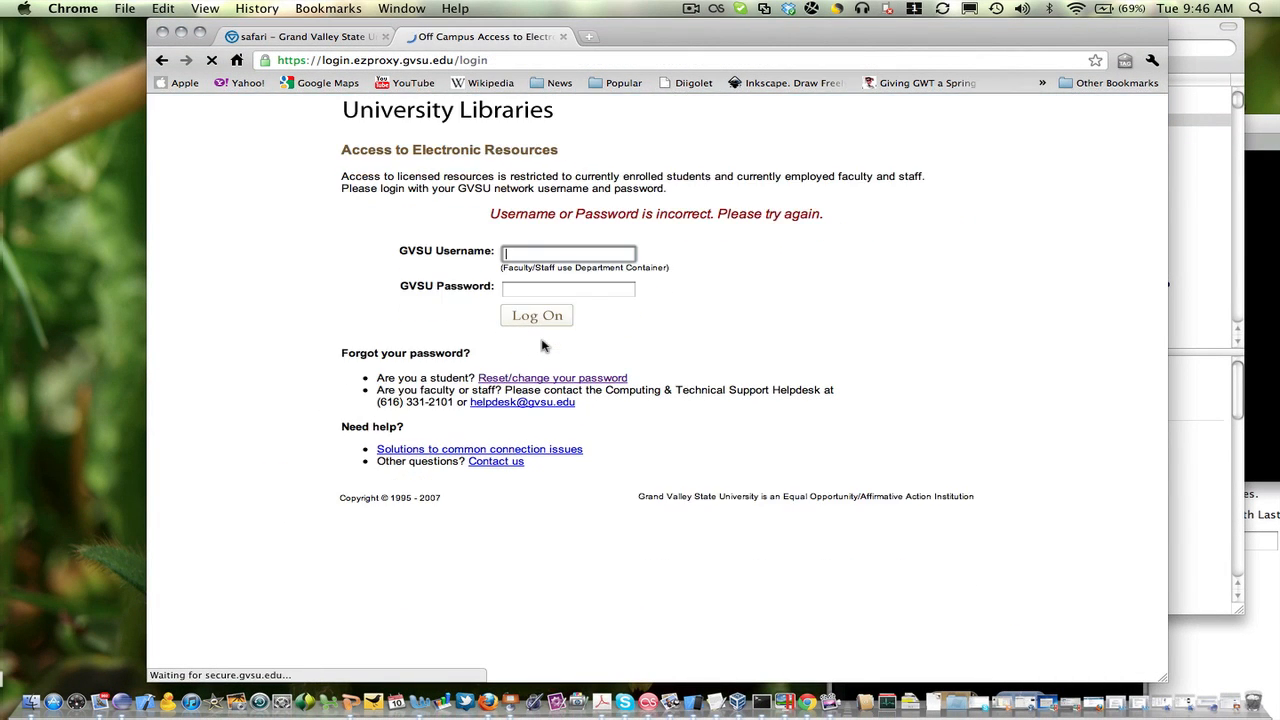
left_click(537, 315)
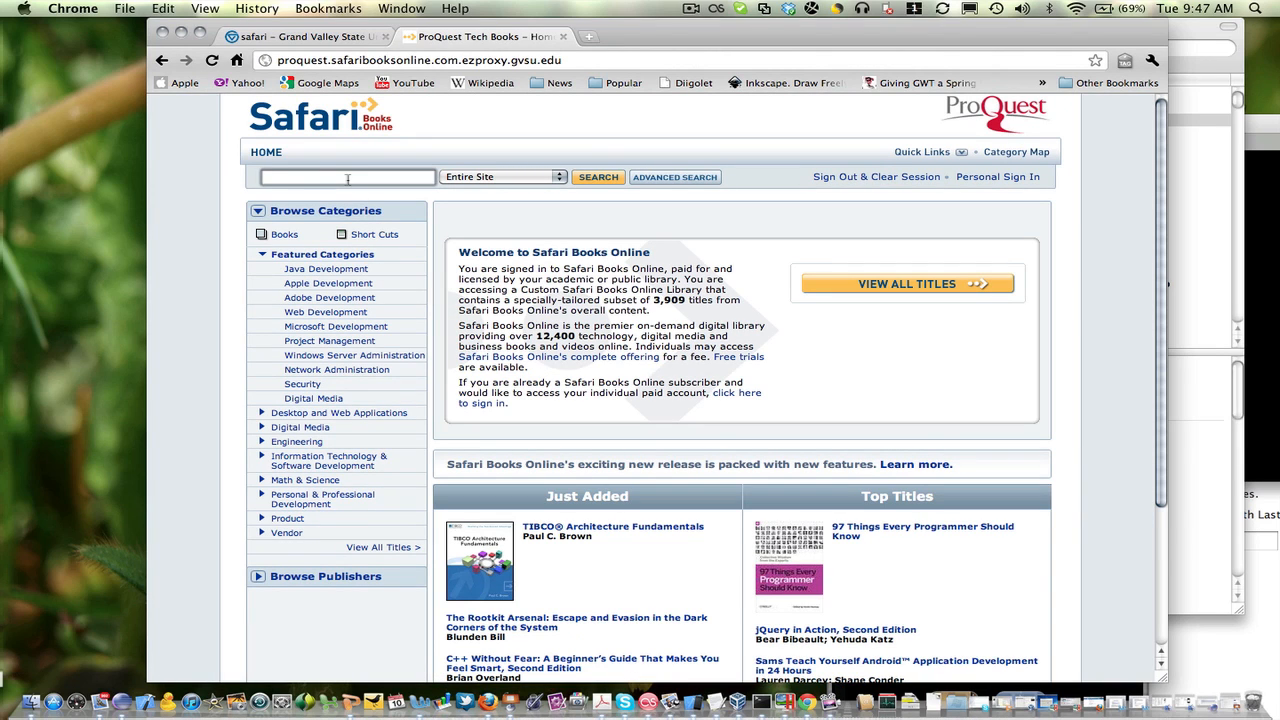
- Search Safari Books Online for 'android'
type("android")
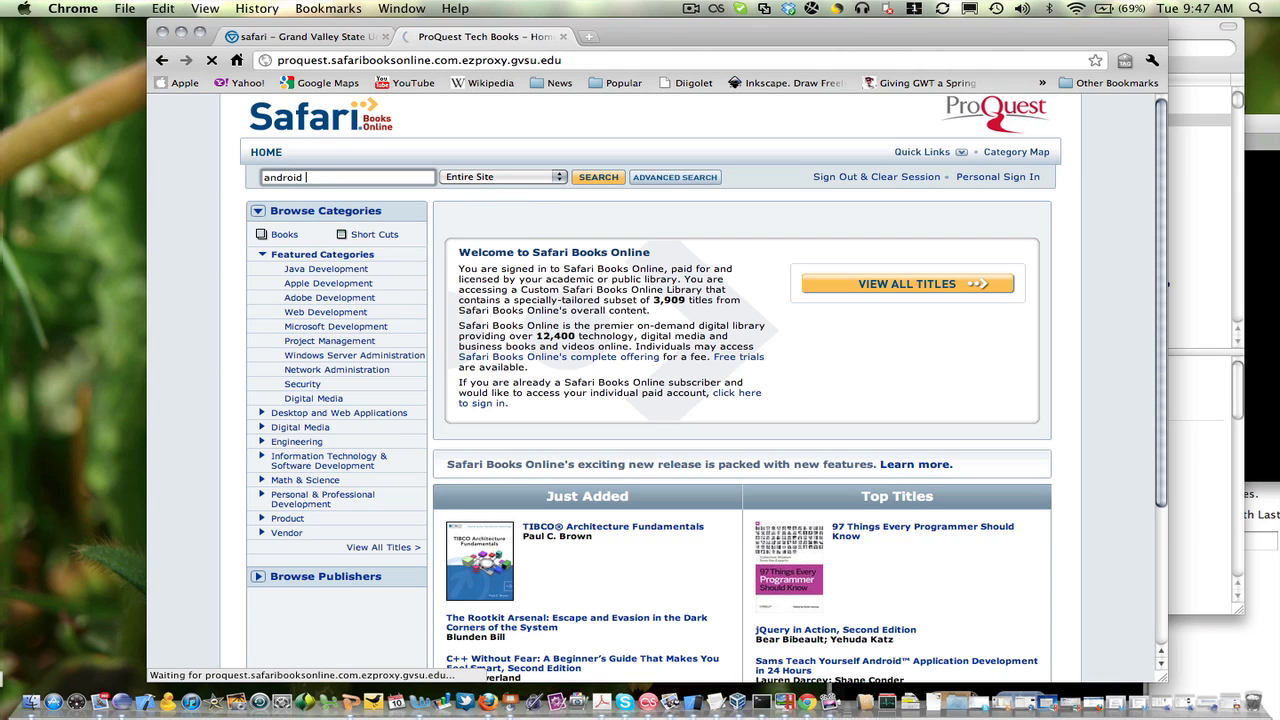
left_click(598, 177)
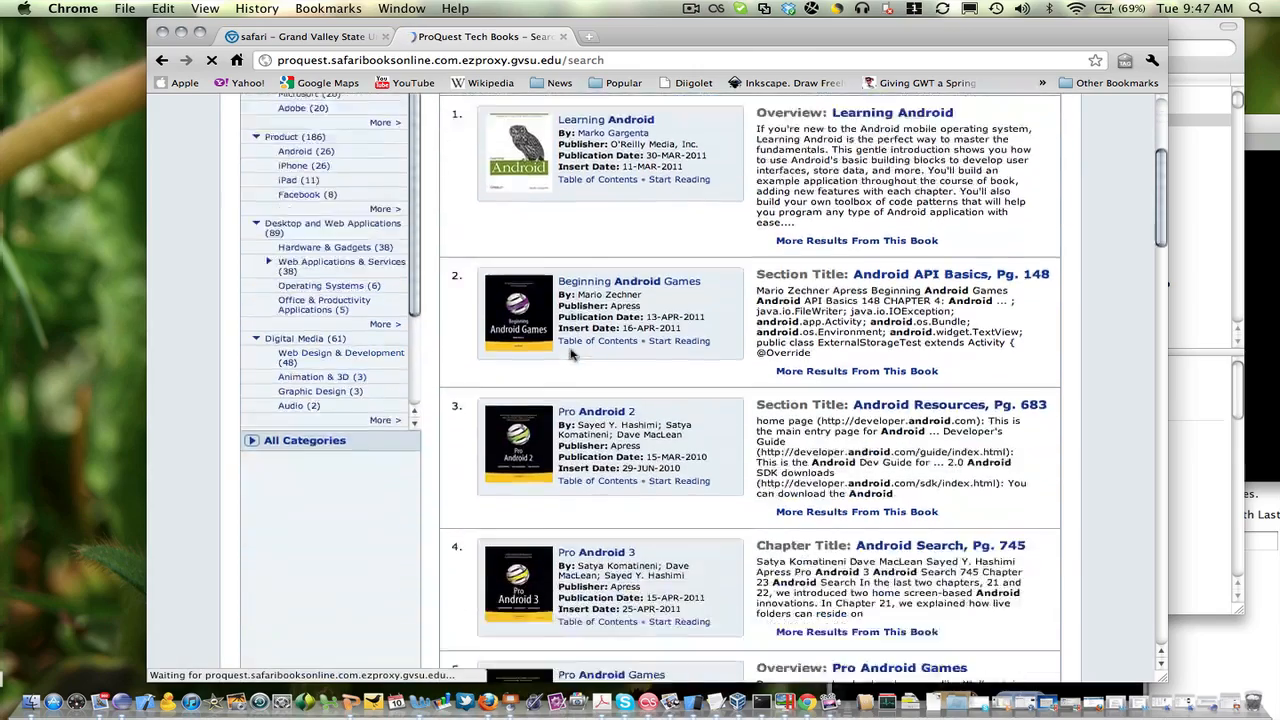
- Scroll the results and open 'Android Wireless Application Development, Second Edition'
scroll("down", 3)
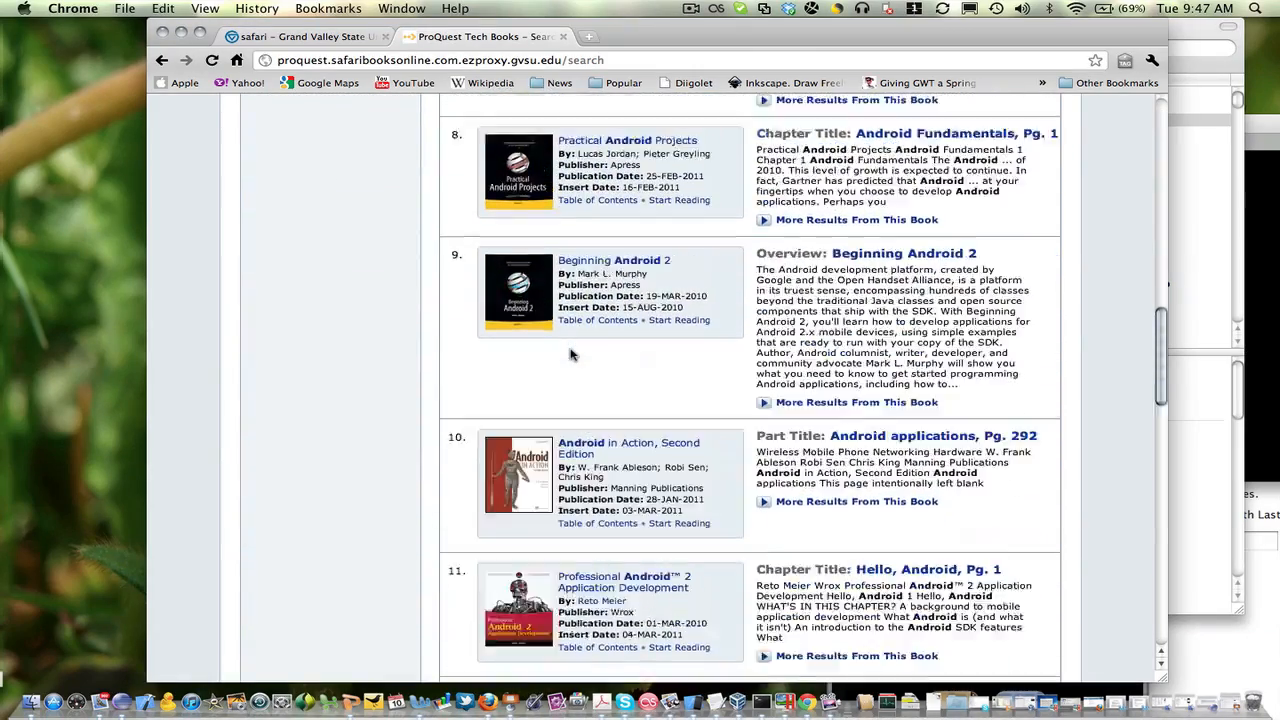
scroll("down", 3)
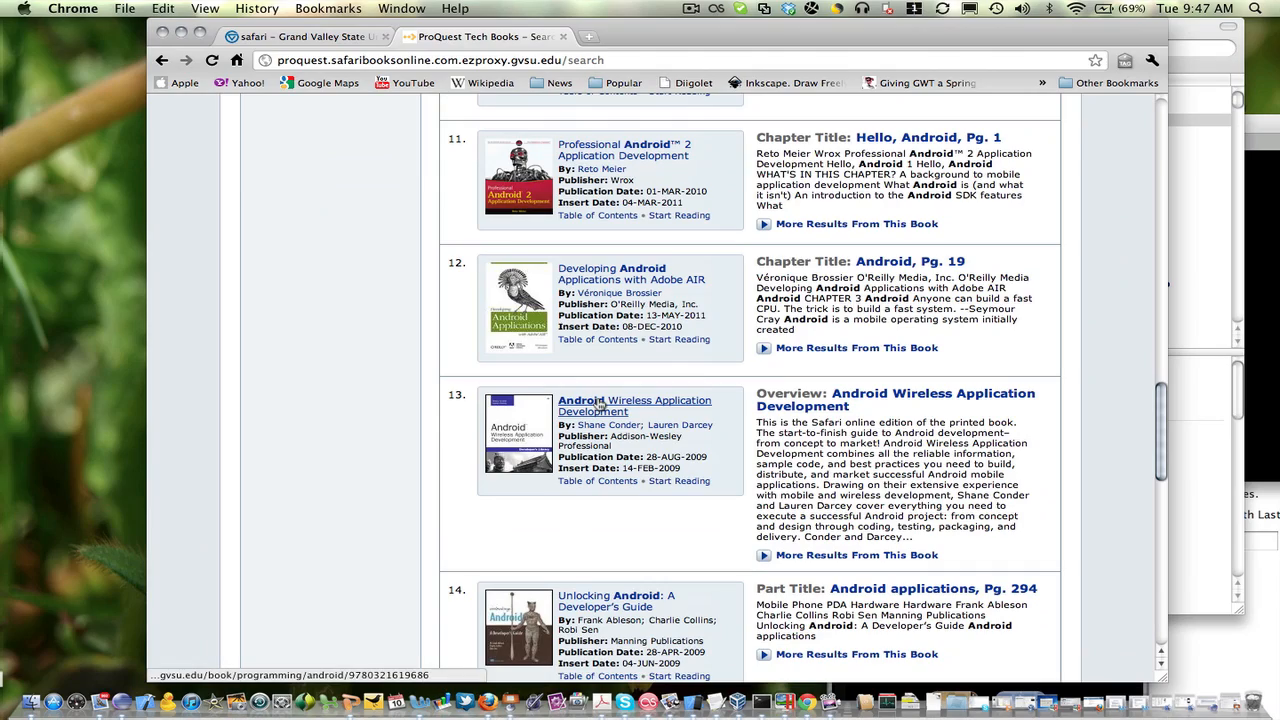
mouse_move(635, 406)
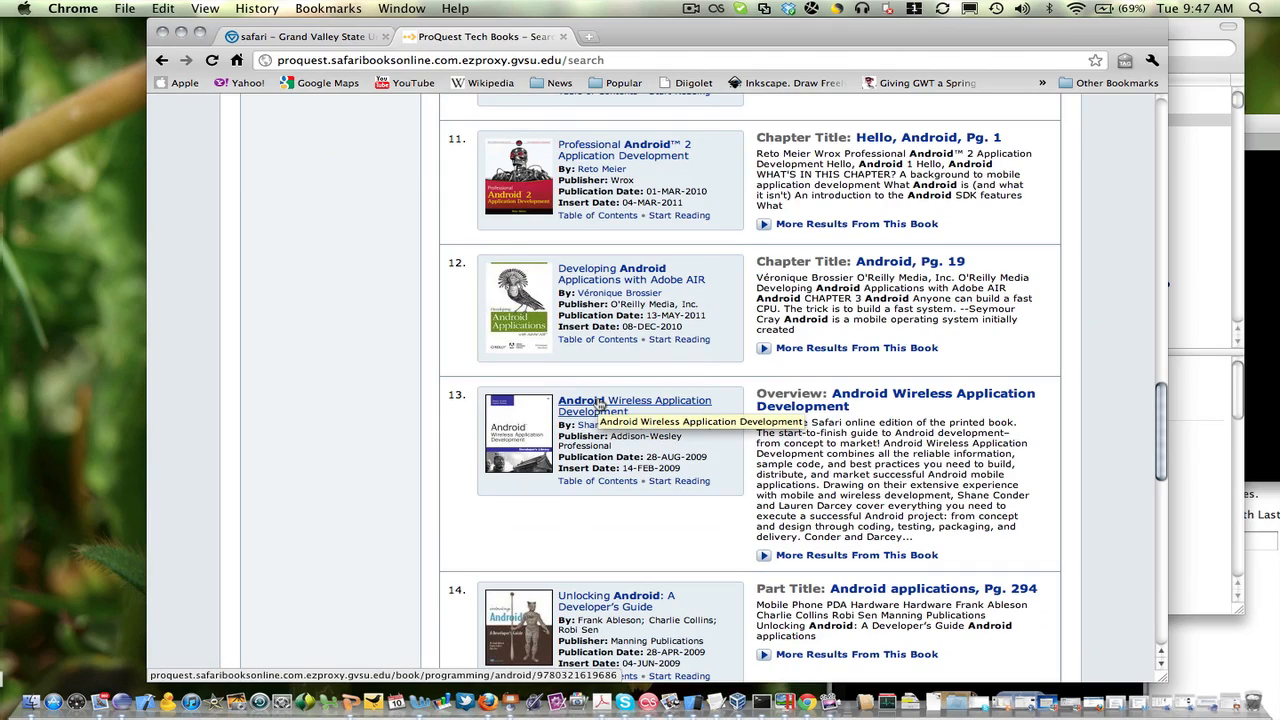
scroll("down", 3)
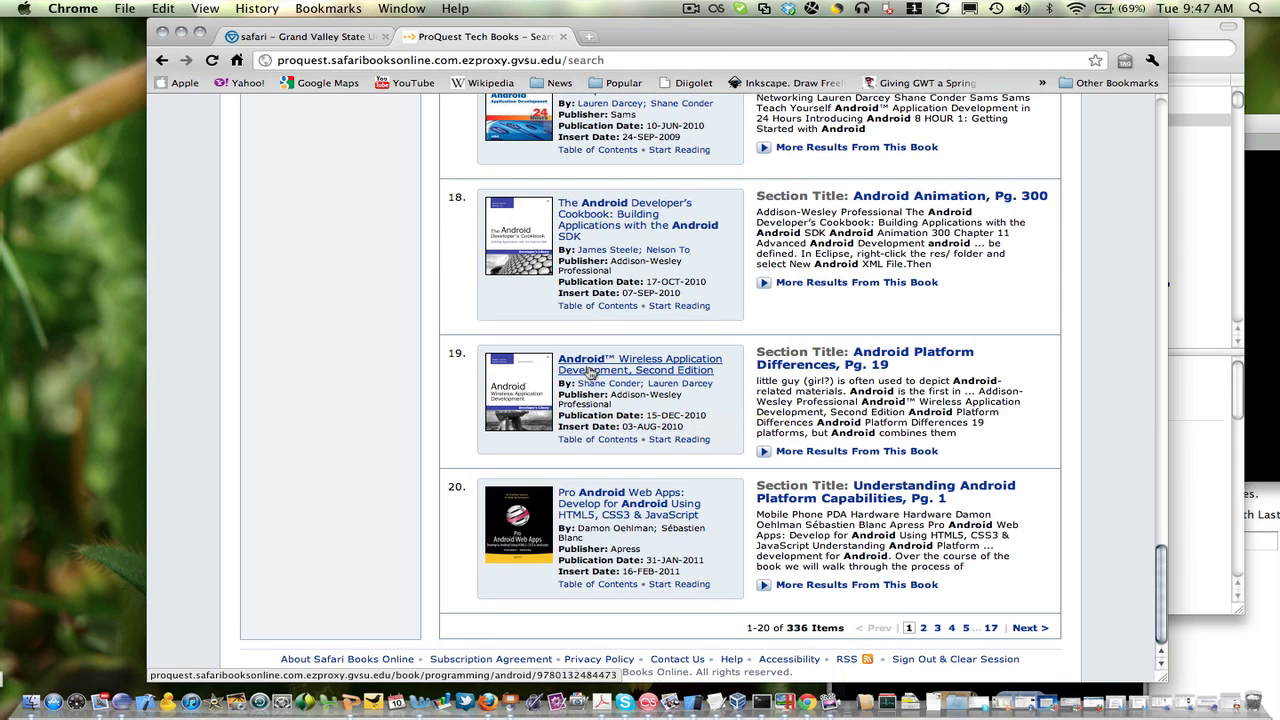
left_click(640, 364)
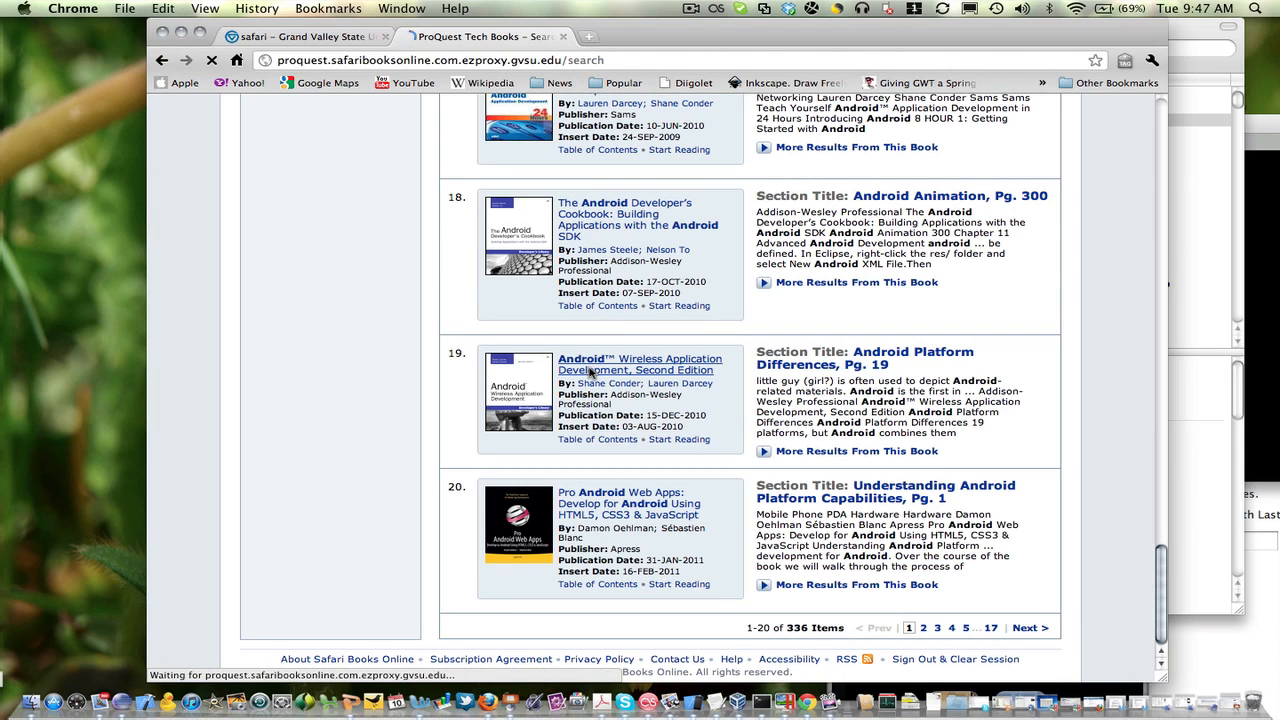
left_click(640, 364)
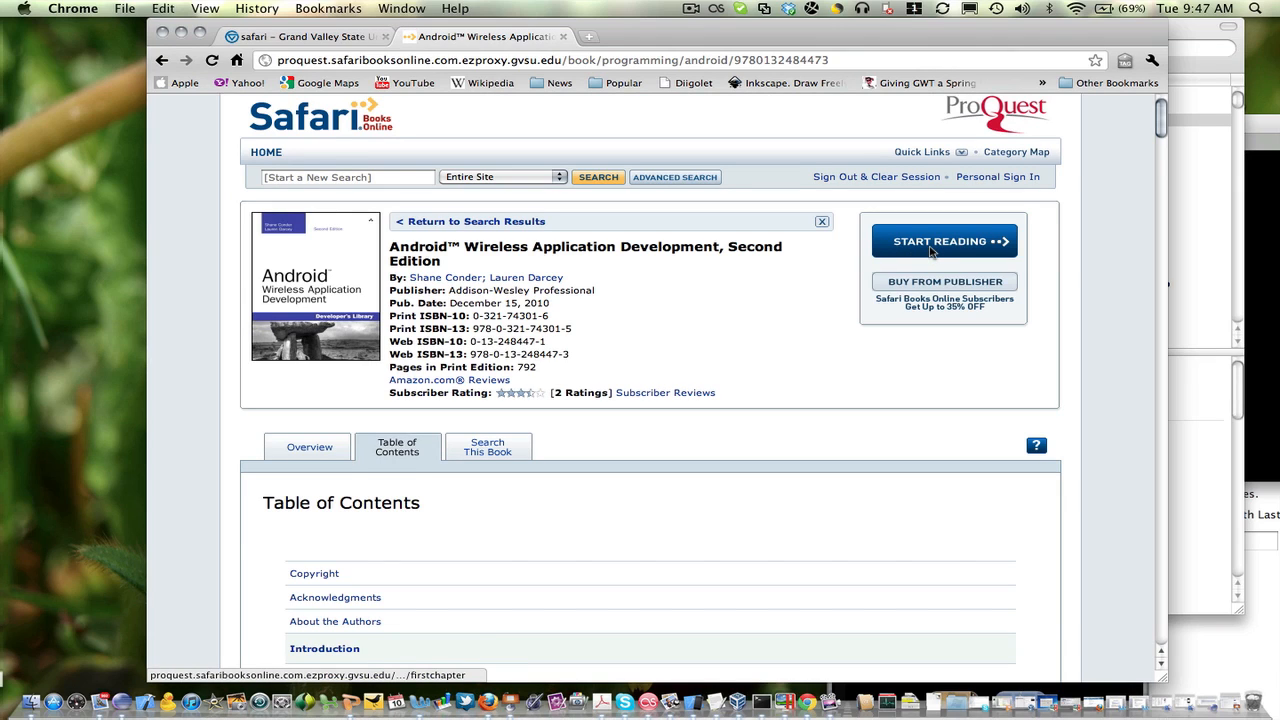
- Start reading the book's first chapter from its book page
left_click(943, 241)
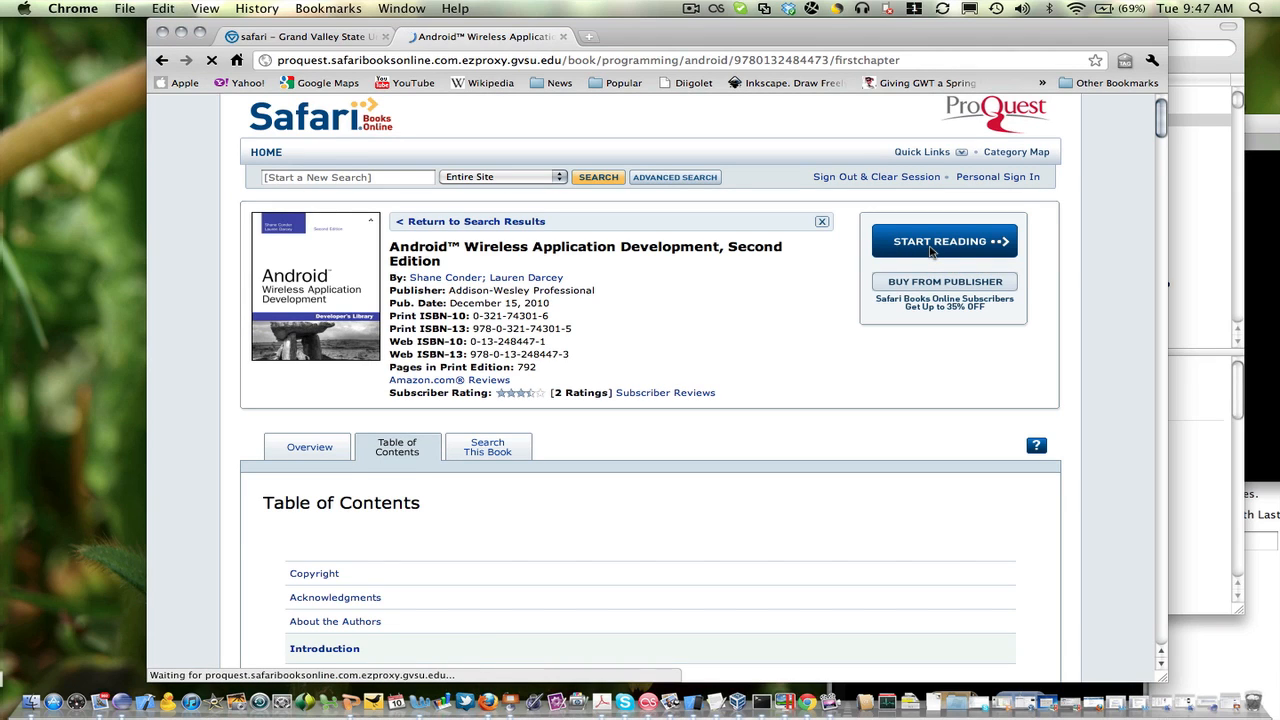
mouse_move(930, 280)
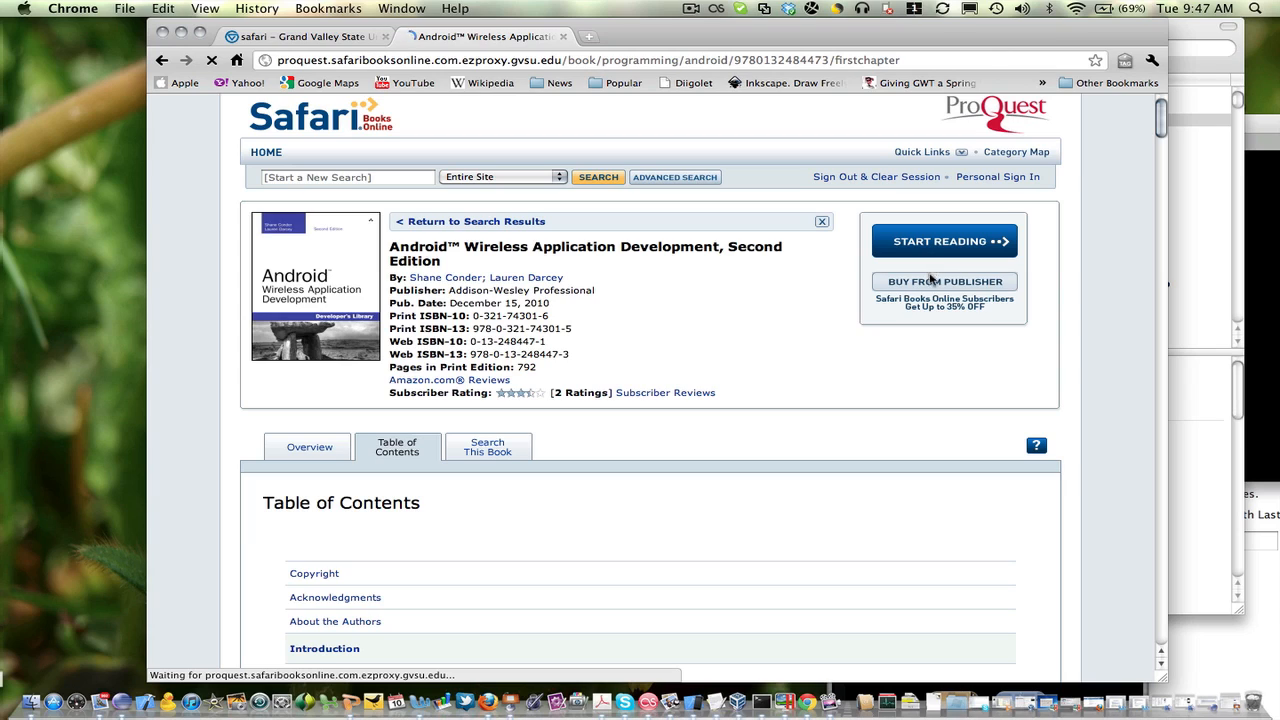